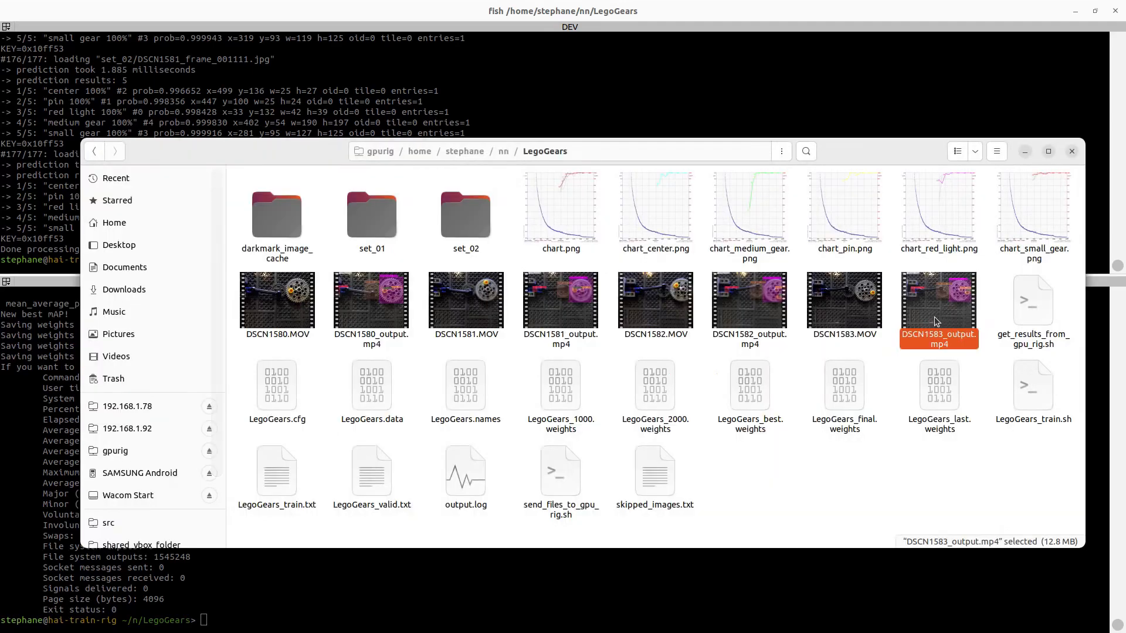
# Play DSCN1583_output.mp4 in VLC to review the labelled detections
pyautogui.doubleClick(938, 301)
pyautogui.write('Dar')
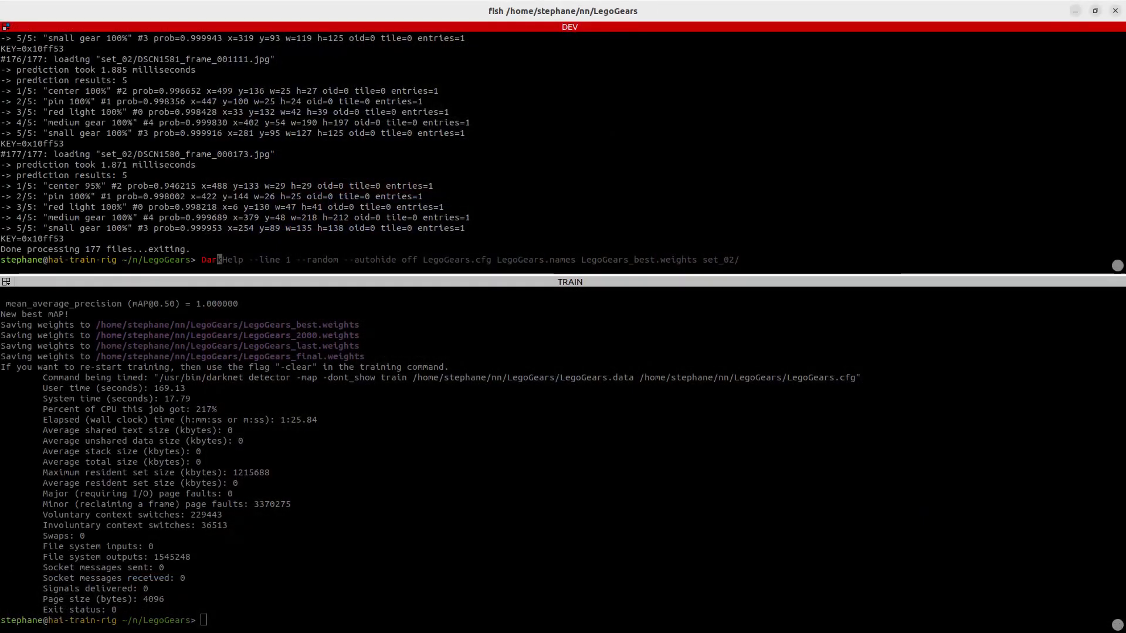
# Launch DarkMark on the LegoGears project showing frame DSCN1580_frame_000000
pyautogui.press('Return')
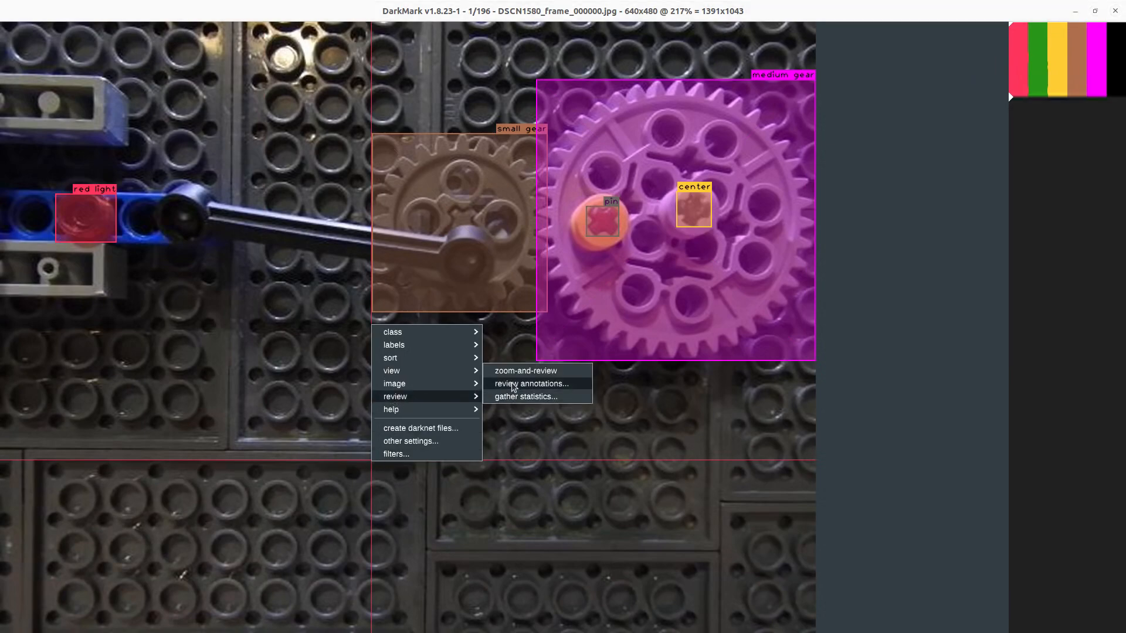
pyautogui.click(531, 383)
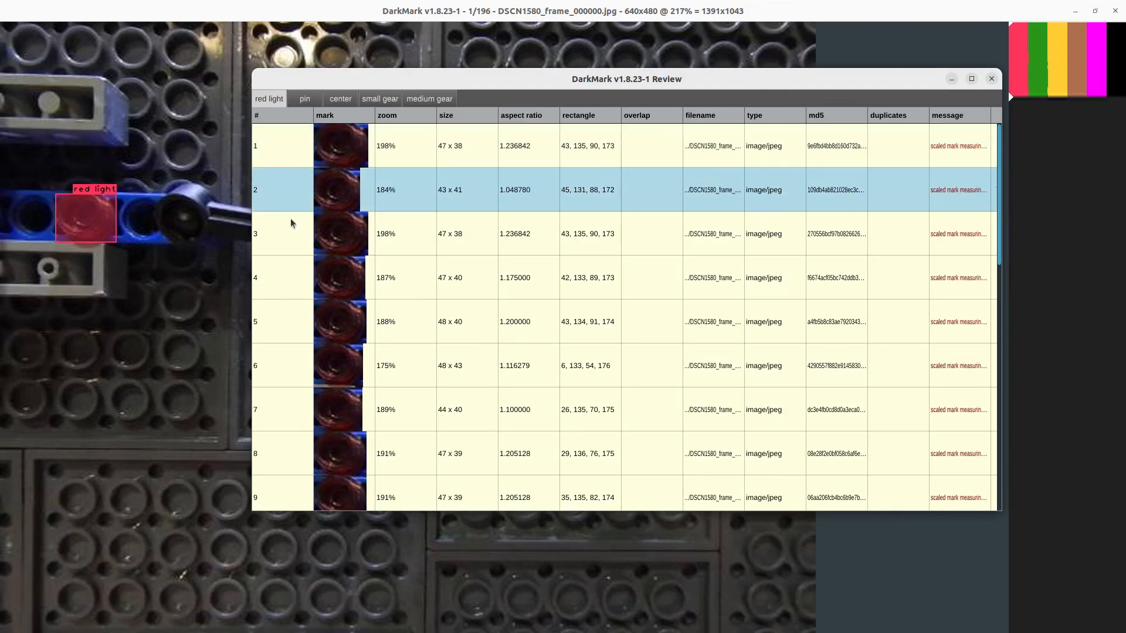
pyautogui.click(304, 99)
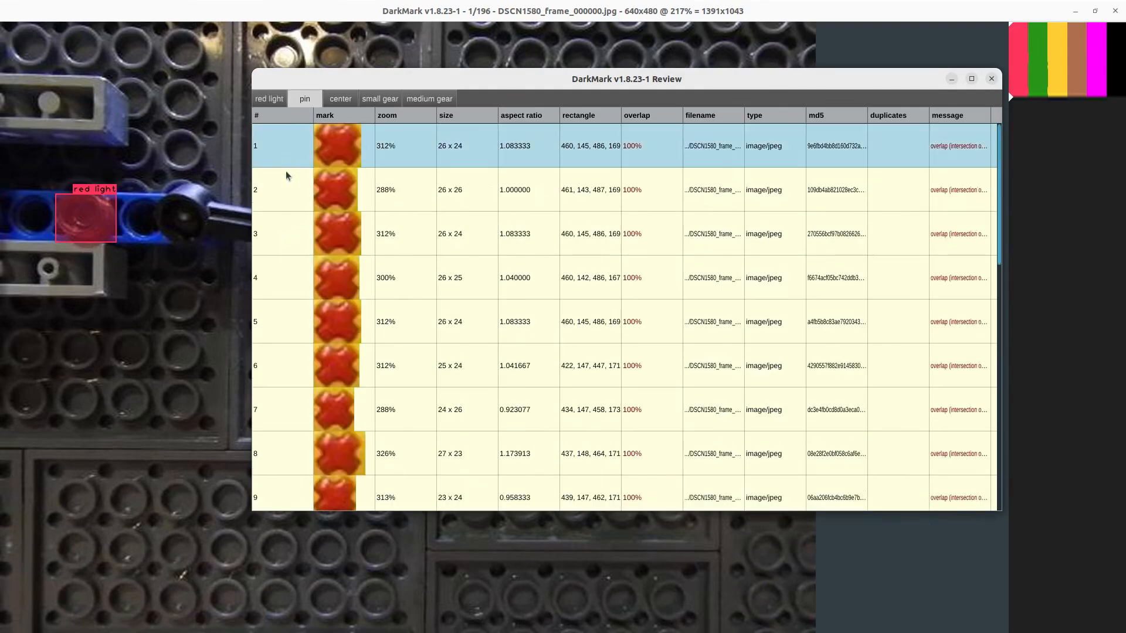
pyautogui.click(340, 99)
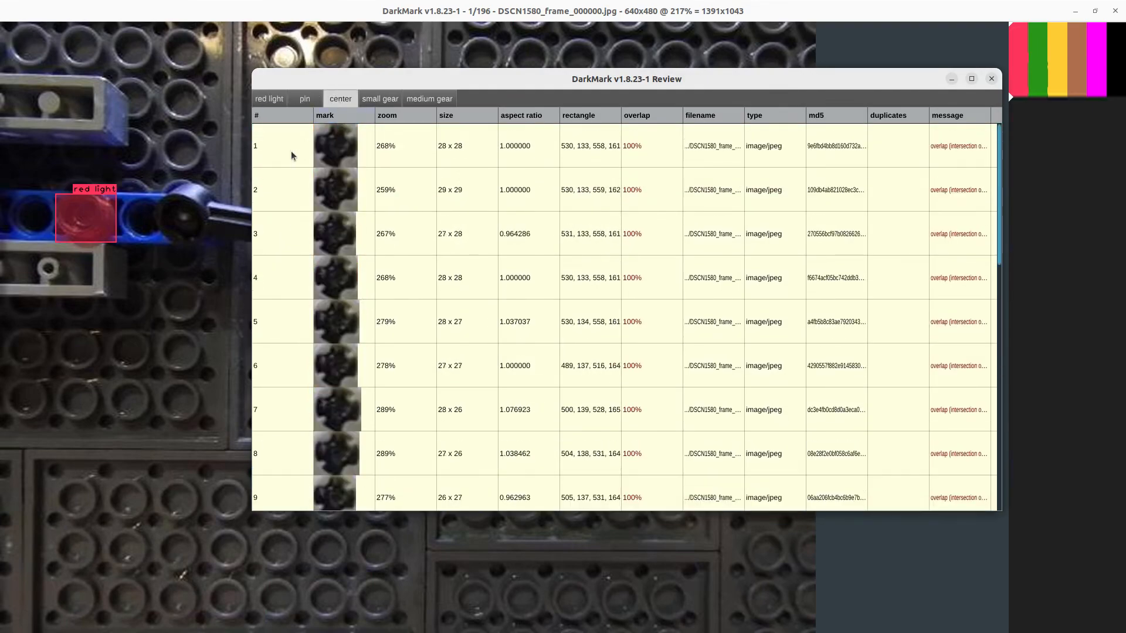
pyautogui.click(380, 98)
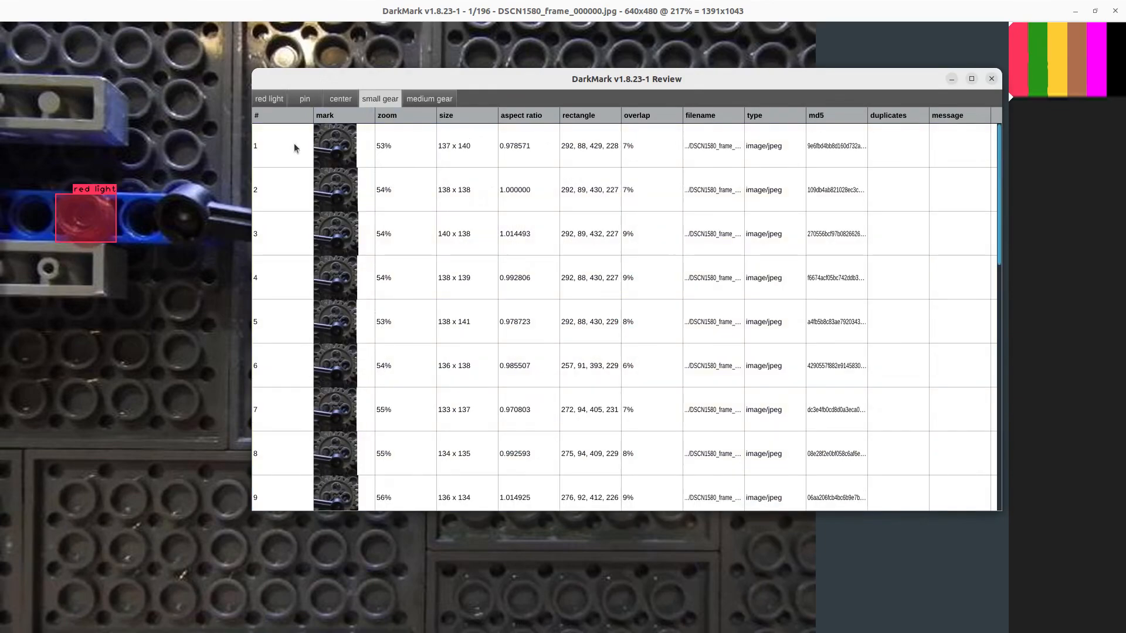
pyautogui.click(429, 99)
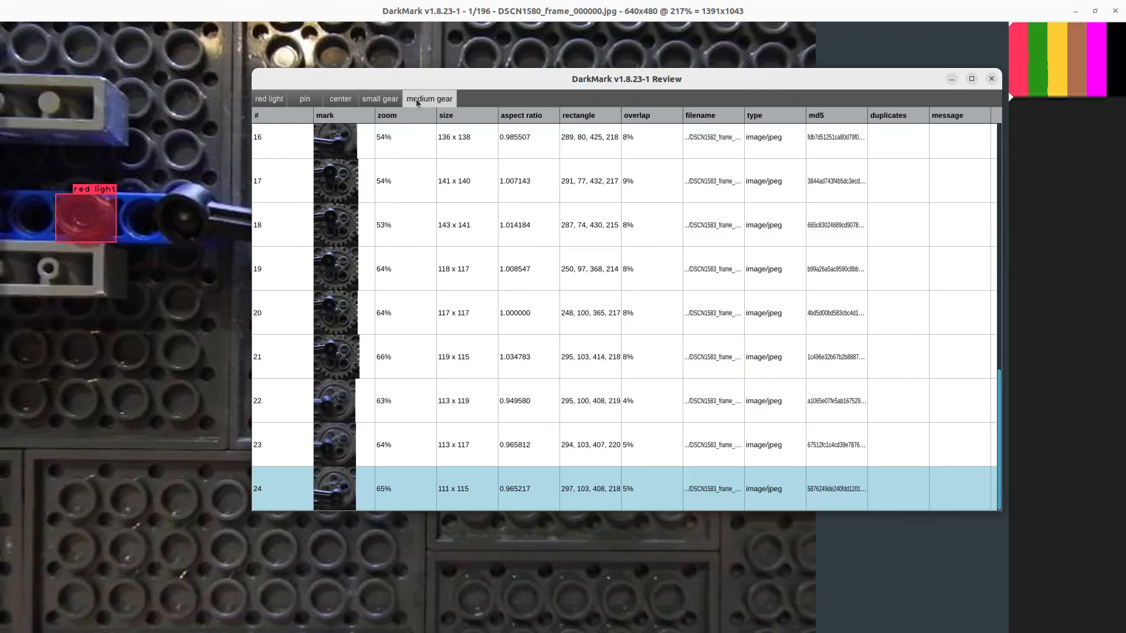
pyautogui.click(429, 98)
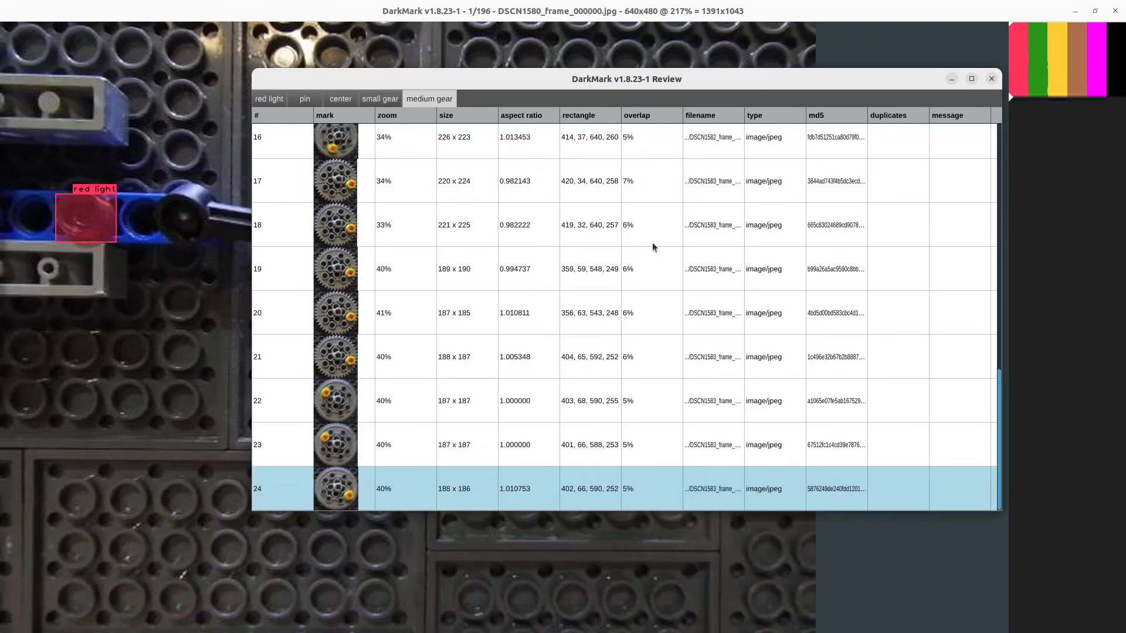
pyautogui.click(990, 79)
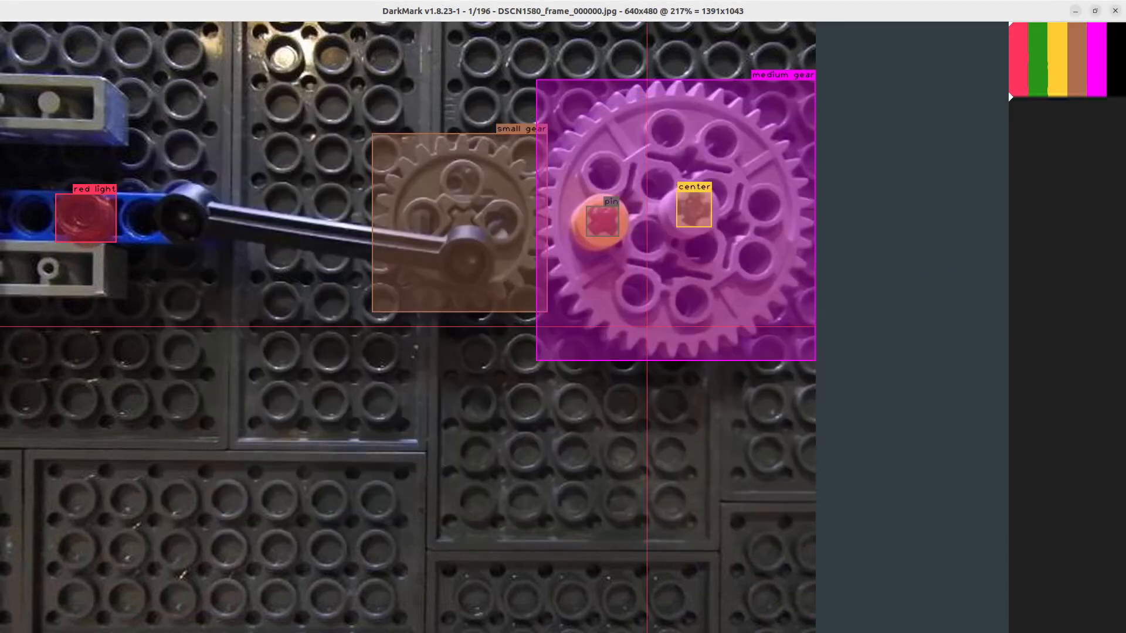
# Generate Darknet files from the yolov4-tiny template with a 224×160 network and 2000 max batches
pyautogui.rightClick(331, 314)
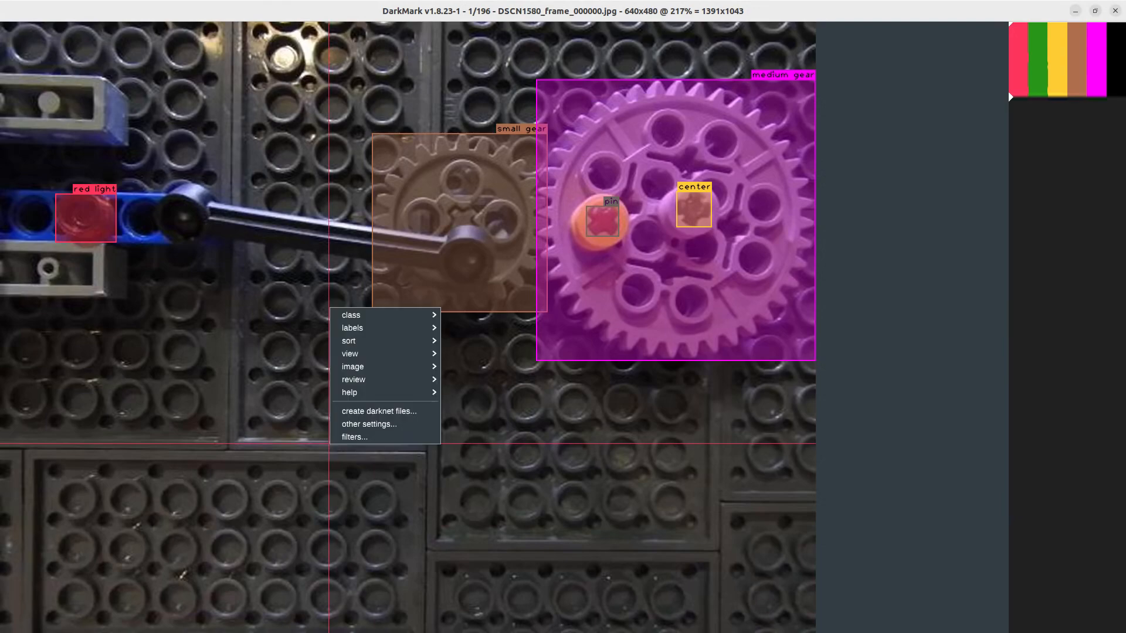
pyautogui.click(378, 410)
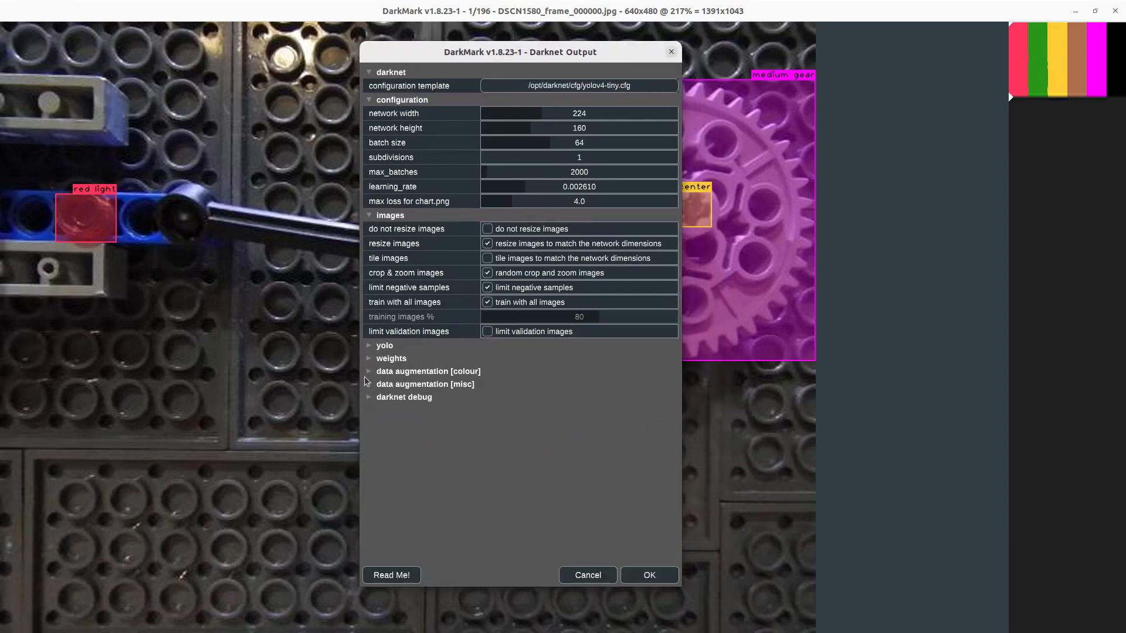
pyautogui.click(385, 344)
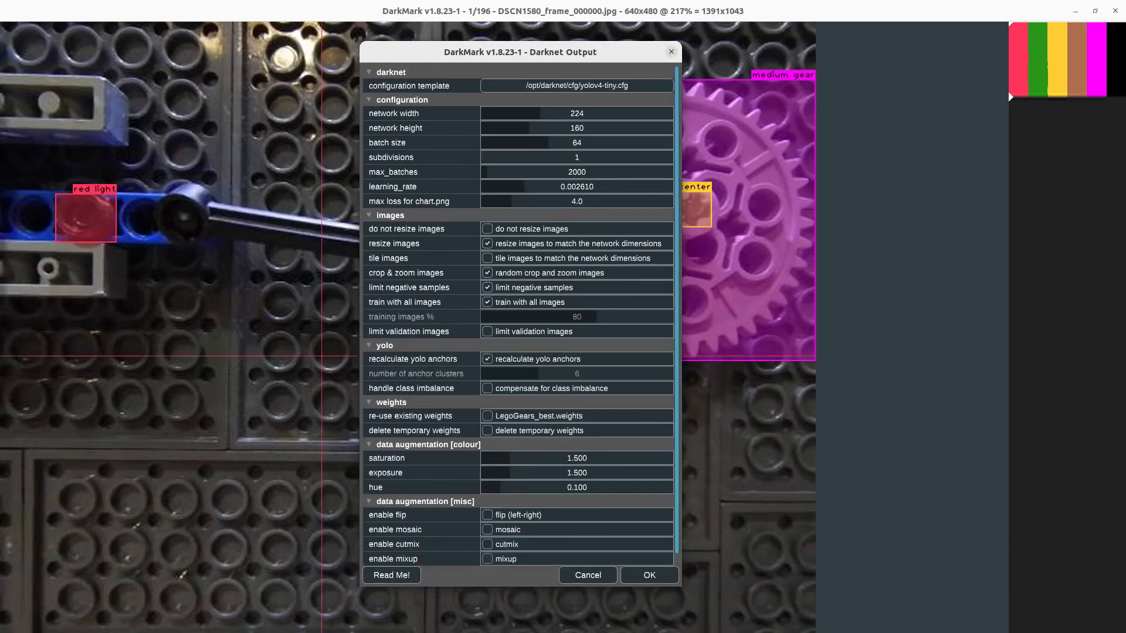
pyautogui.moveTo(609, 133)
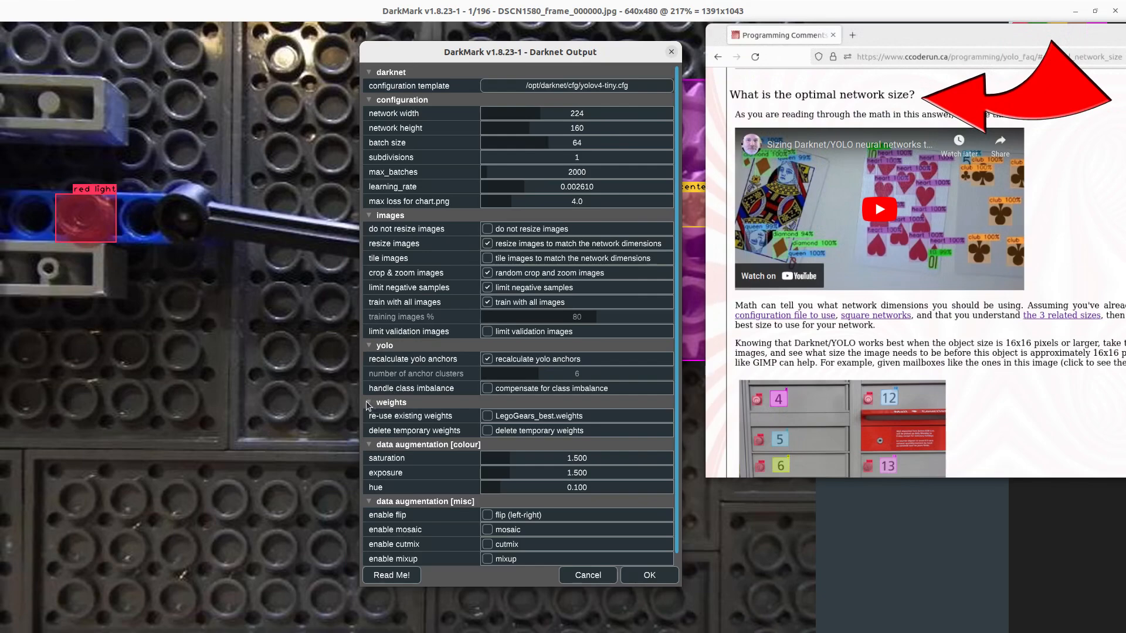
pyautogui.click(369, 402)
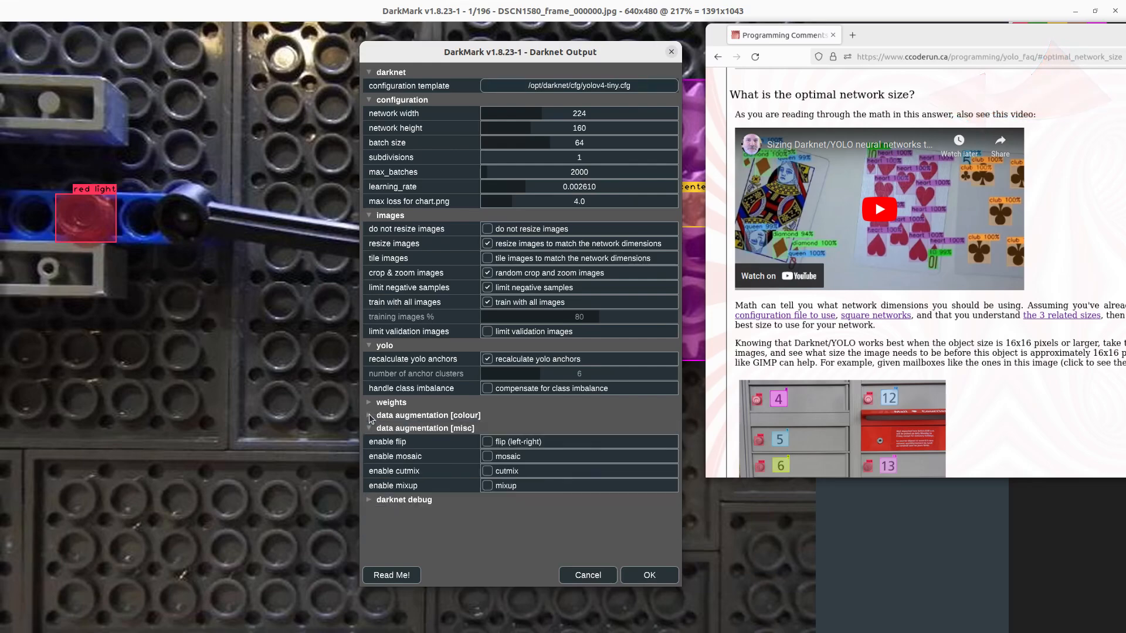
pyautogui.click(369, 415)
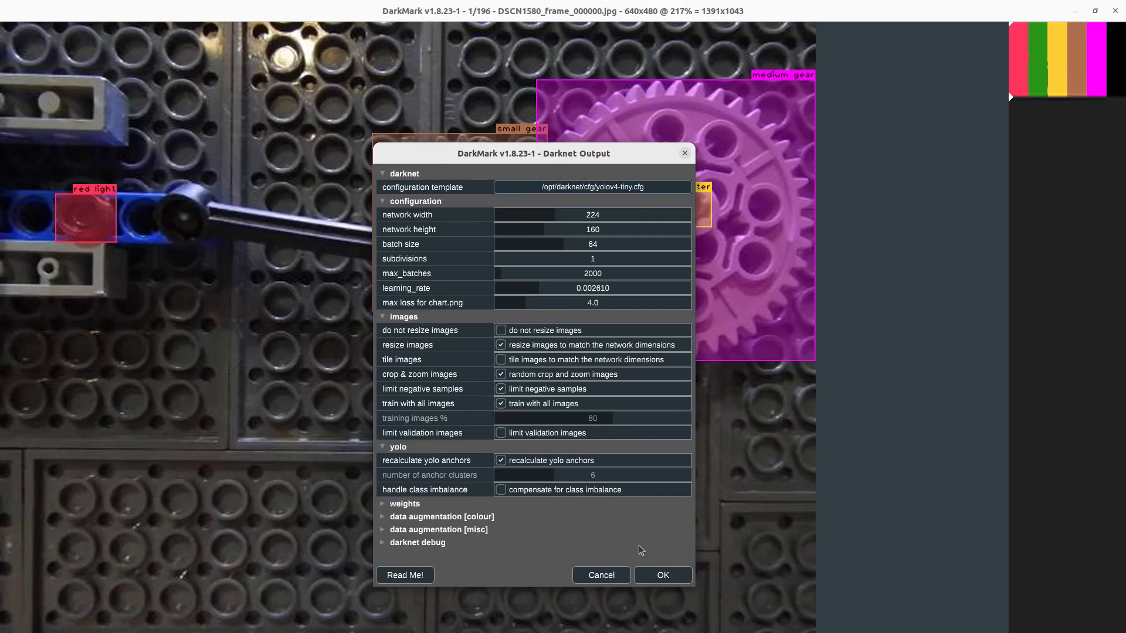
pyautogui.click(662, 575)
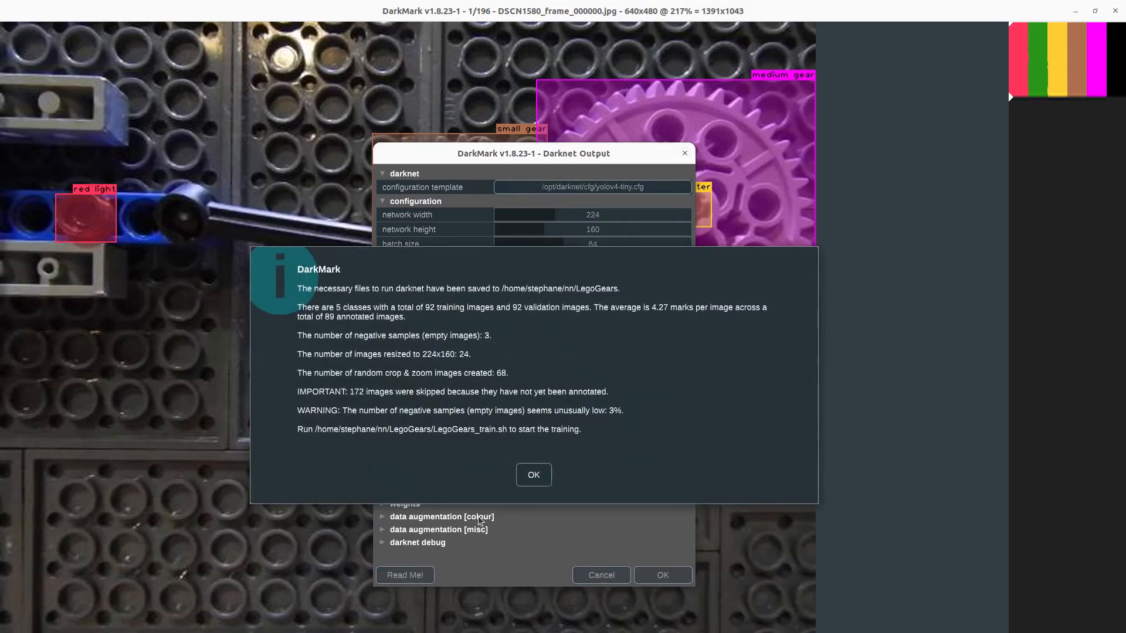
# Acknowledge the files-saved summary of 5 classes and 92 training images
pyautogui.click(533, 475)
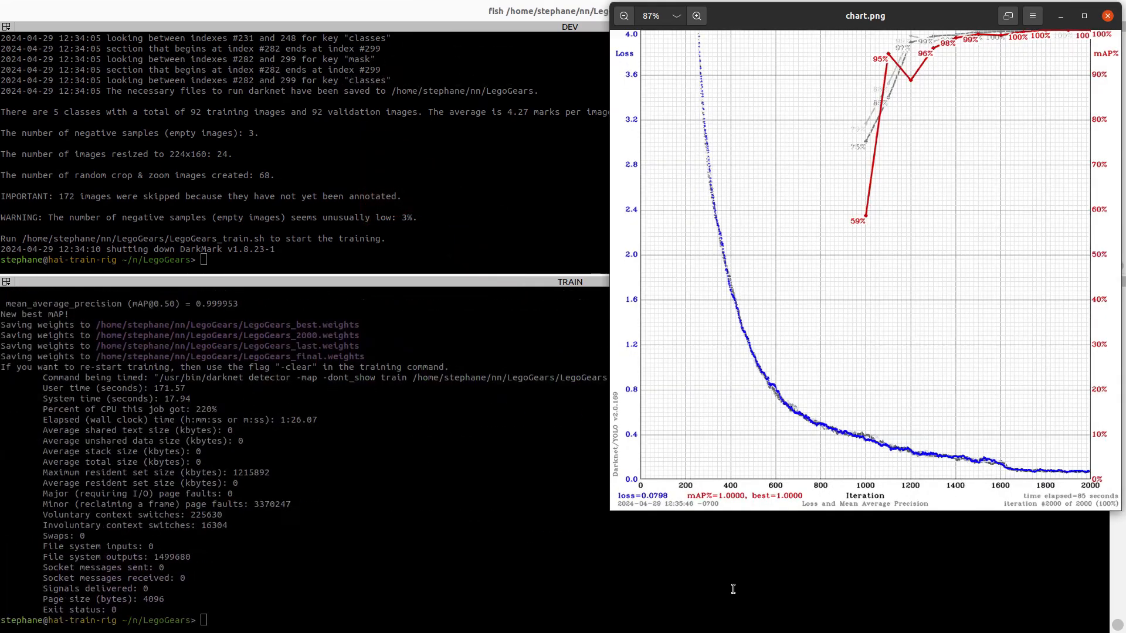
pyautogui.moveTo(230, 416)
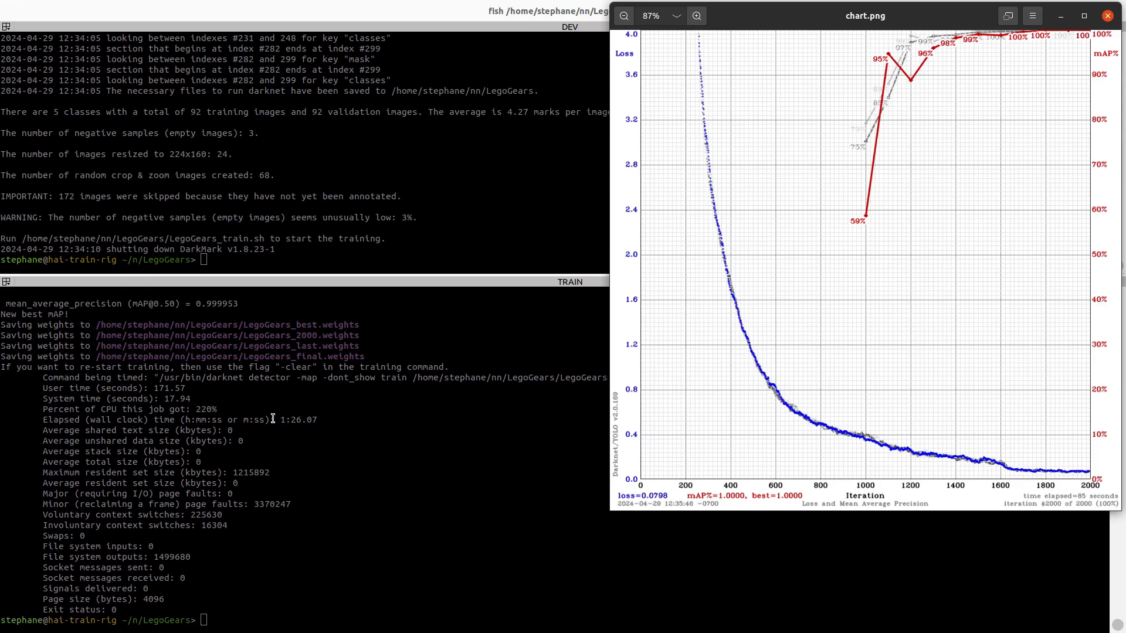
# Bring the terminal with the training summary to the front after reviewing chart.png
pyautogui.click(1108, 15)
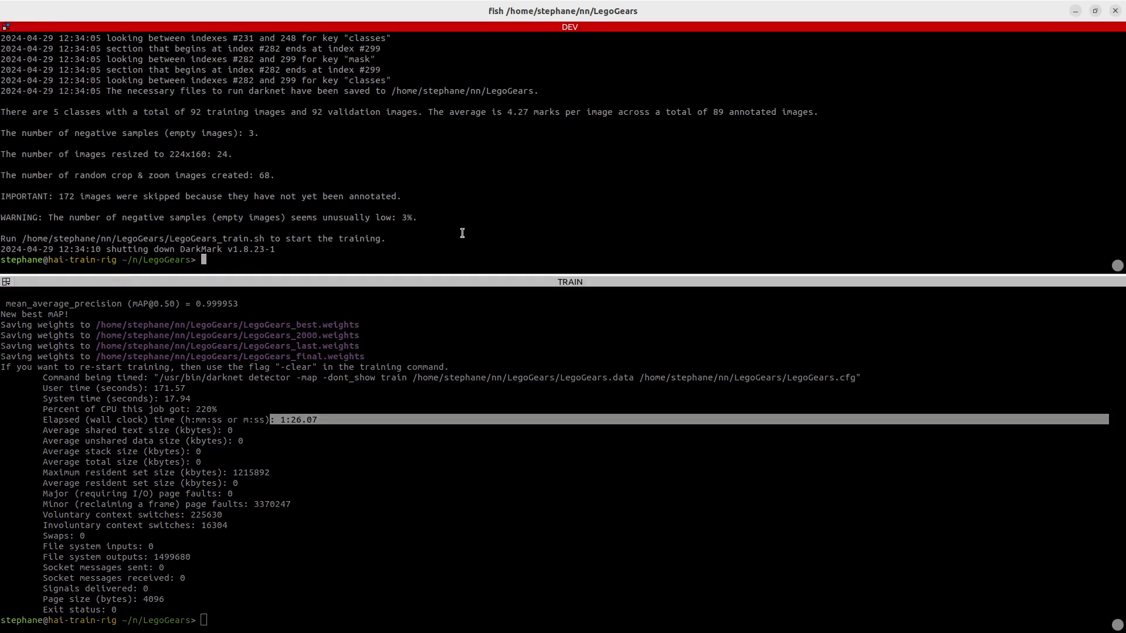
# Run DarkHelp with LegoGears.cfg, LegoGears.names and LegoGears_best.weights over all *.MOV videos
pyautogui.write('DarkMark load=LegoGears')
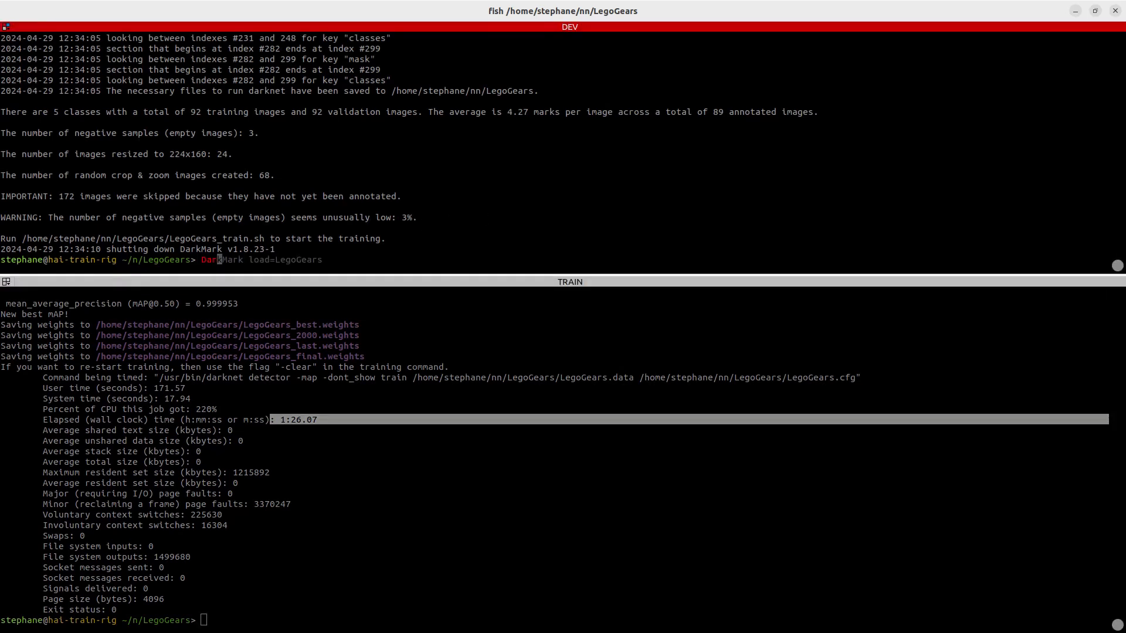
pyautogui.write('DarkHelp --line 1 --random --autohide off LegoGears.cfg LegoGears.names LegoGears_best.weights set_02/')
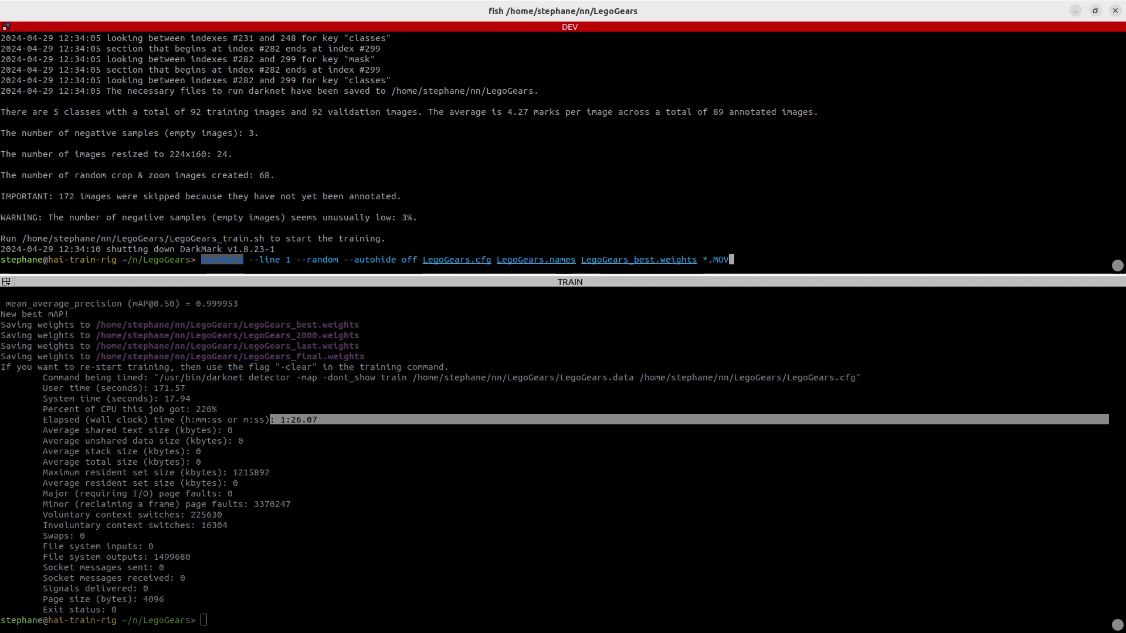
pyautogui.press('Return')
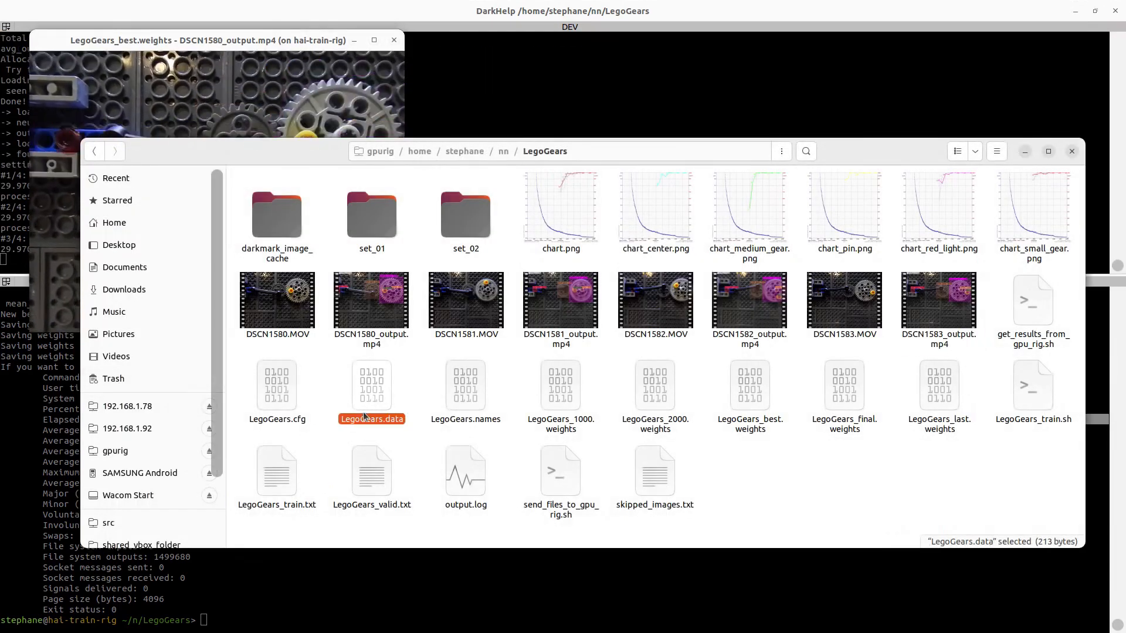
# Watch the DarkHelp preview process the videos, then return to the LegoGears folder
pyautogui.click(277, 389)
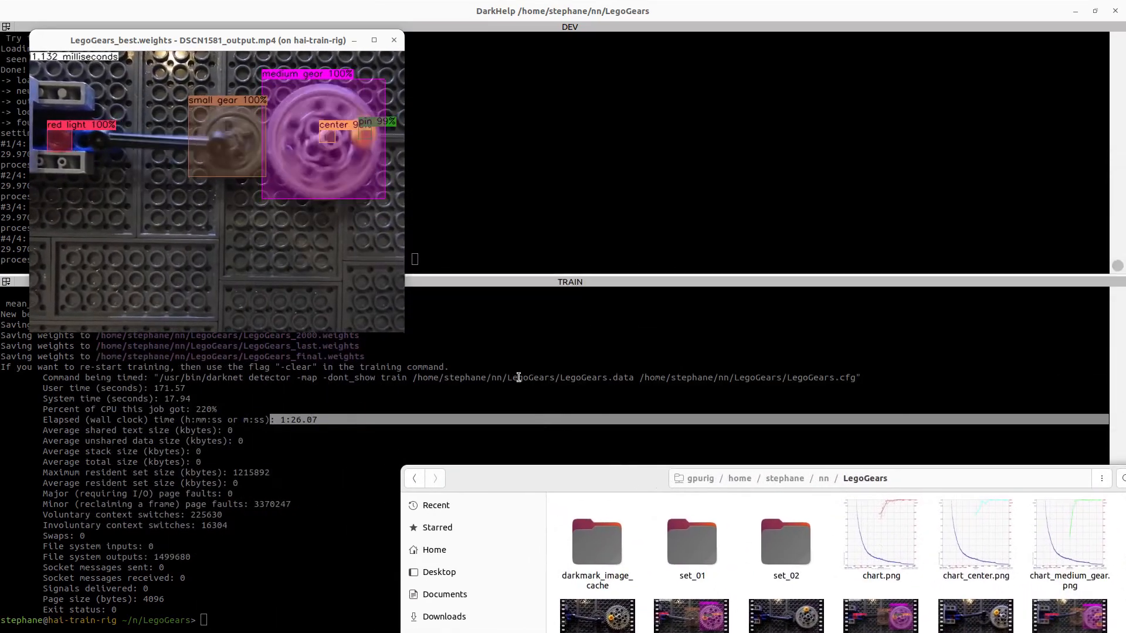
pyautogui.click(393, 40)
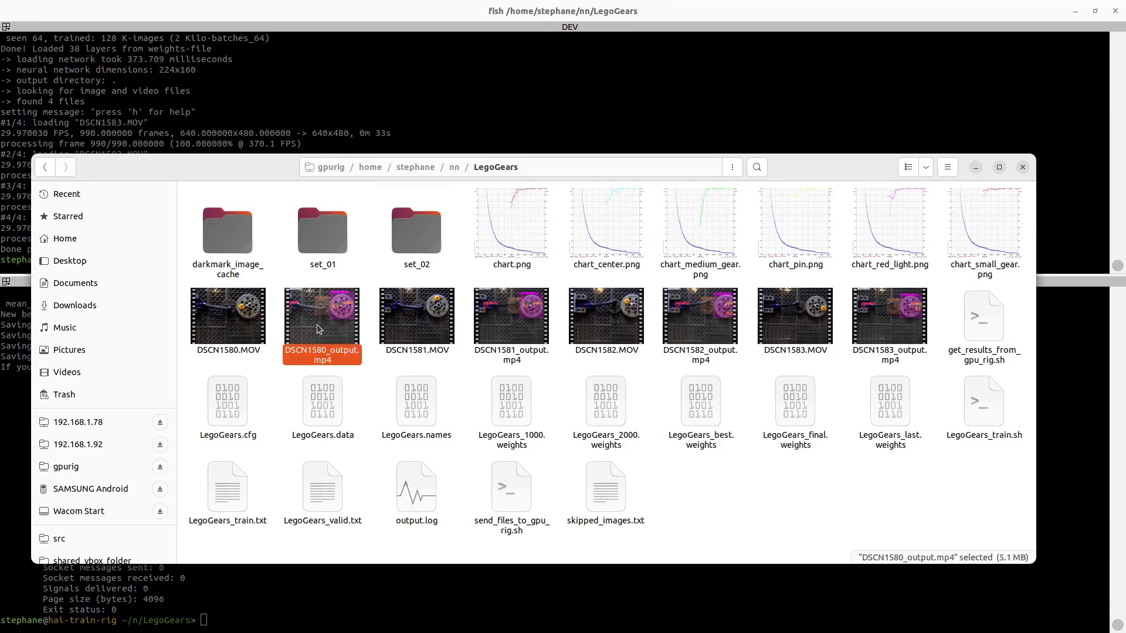
# Play DSCN1580_output.mp4 and then DSCN1582_output.mp4 in VLC to view the detection boxes
pyautogui.doubleClick(510, 316)
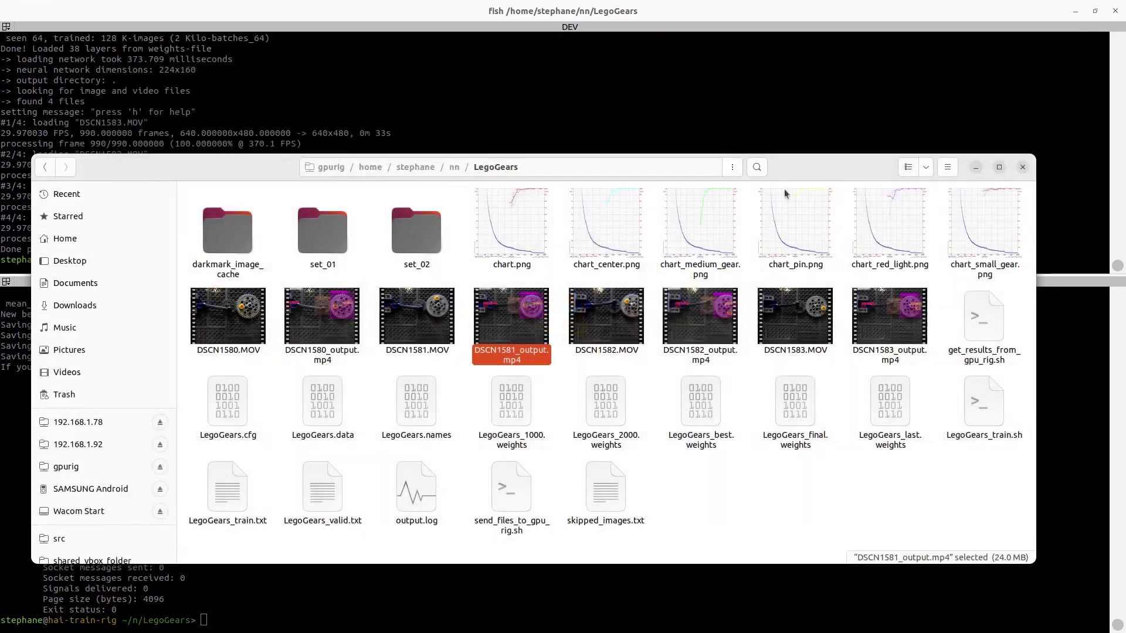
pyautogui.click(699, 316)
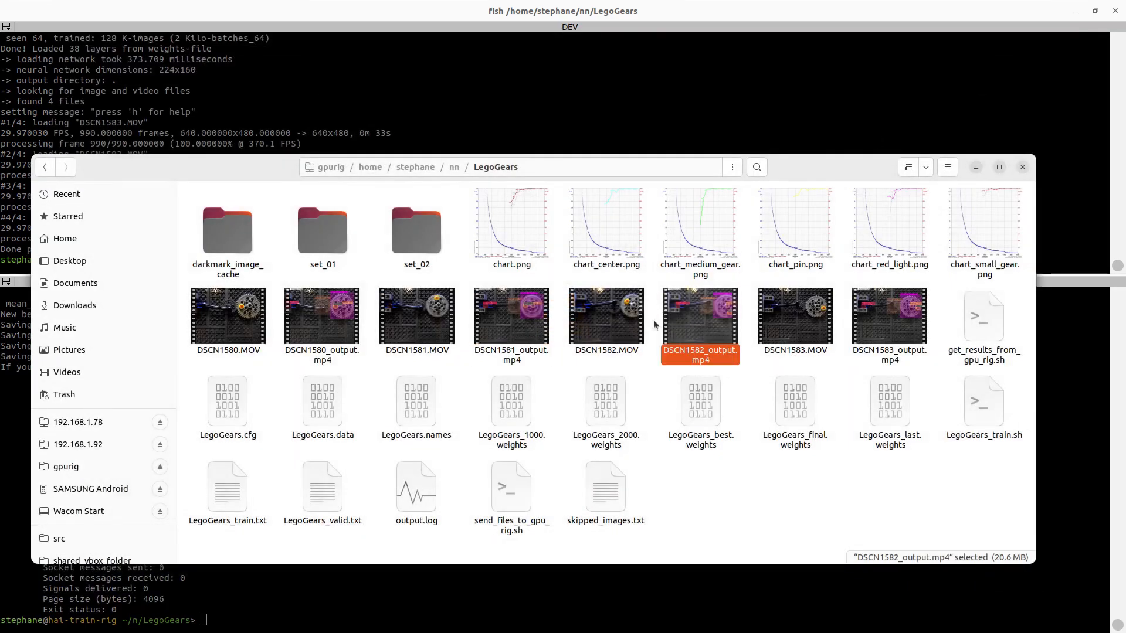
pyautogui.doubleClick(699, 317)
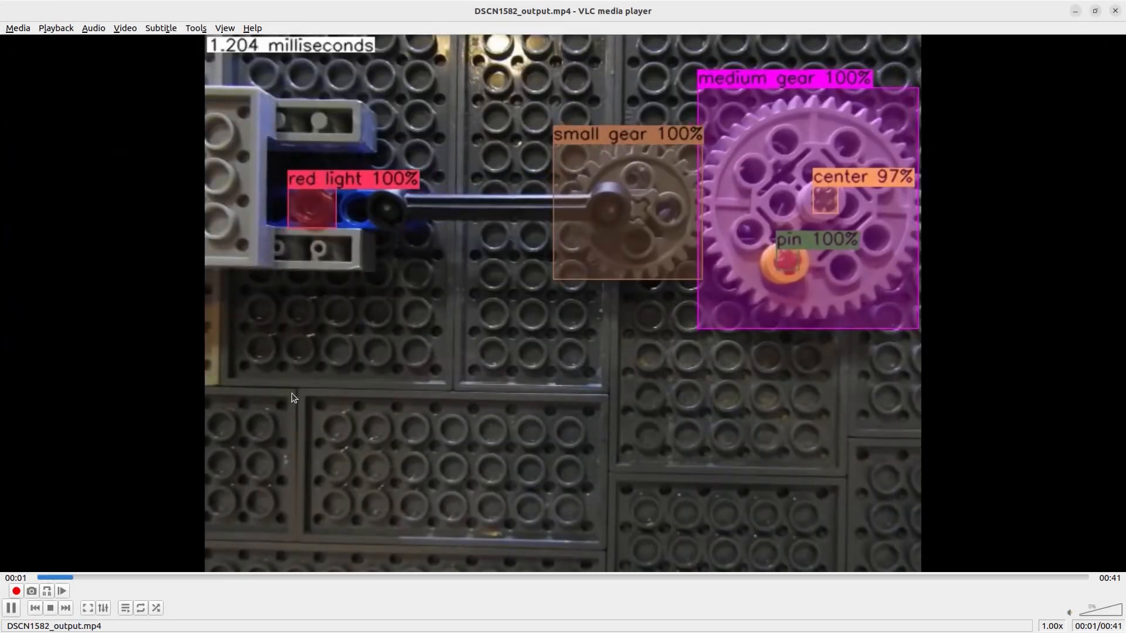